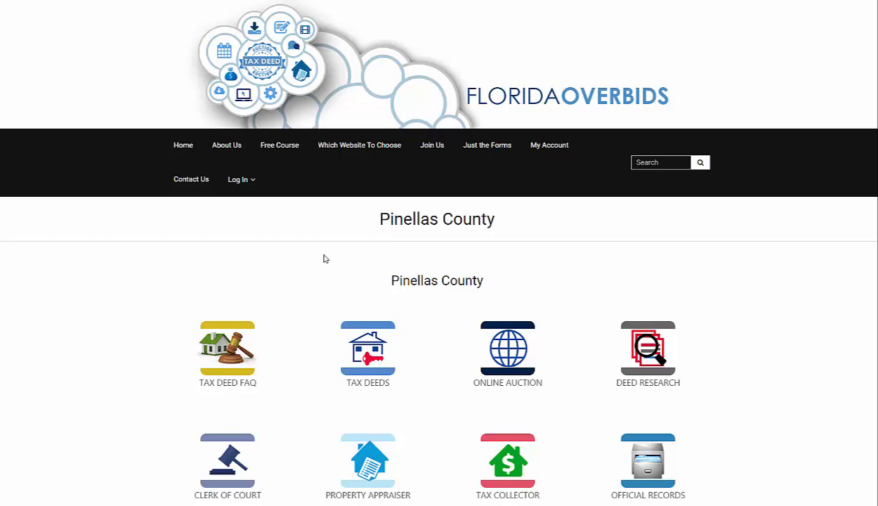
Open the Pinellas County clerk's tax deed search site from the Tax Deeds icon
left_click(368, 349)
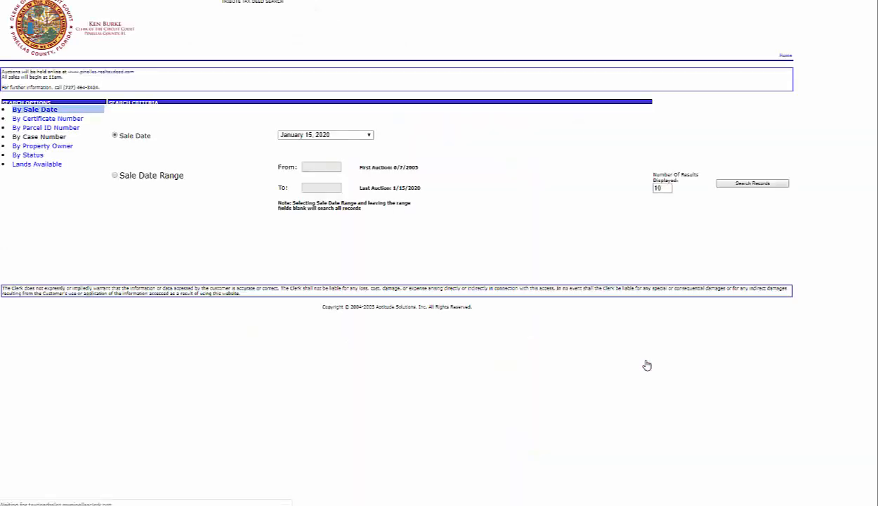
mouse_move(59, 215)
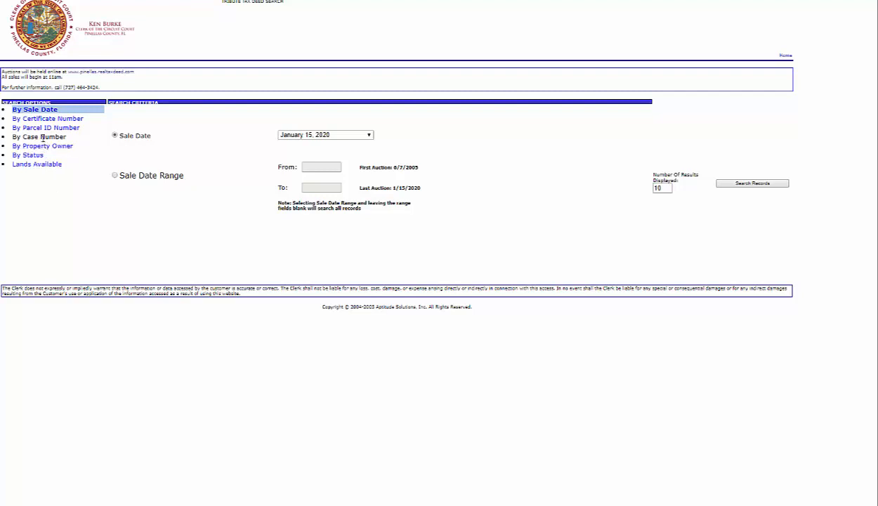
left_click(49, 127)
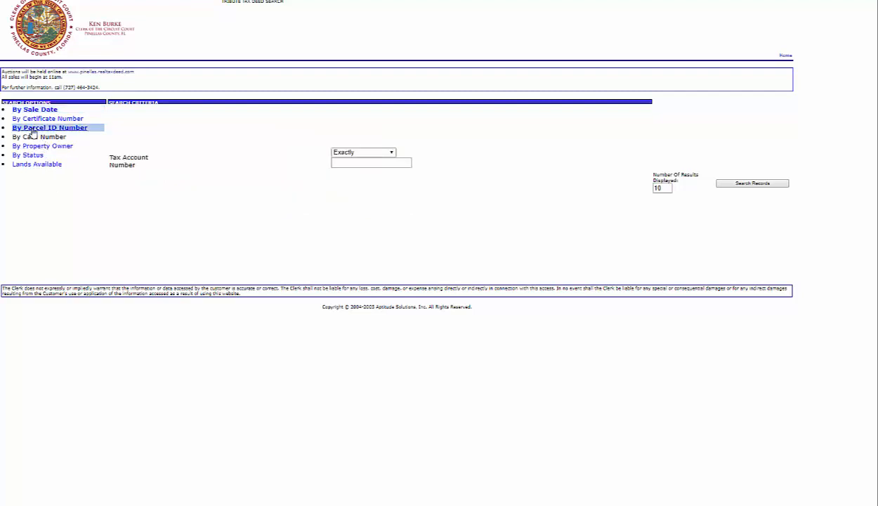
left_click(371, 163)
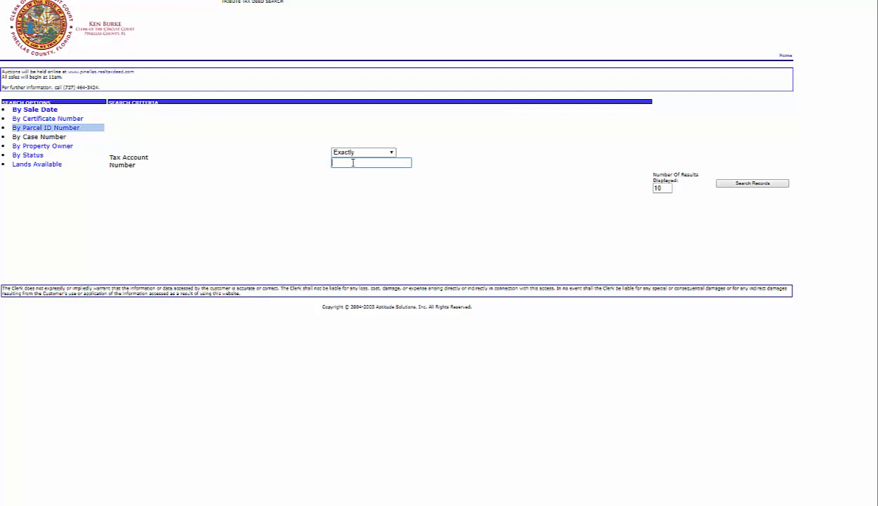
type("07-30-16-11566-008-8010")
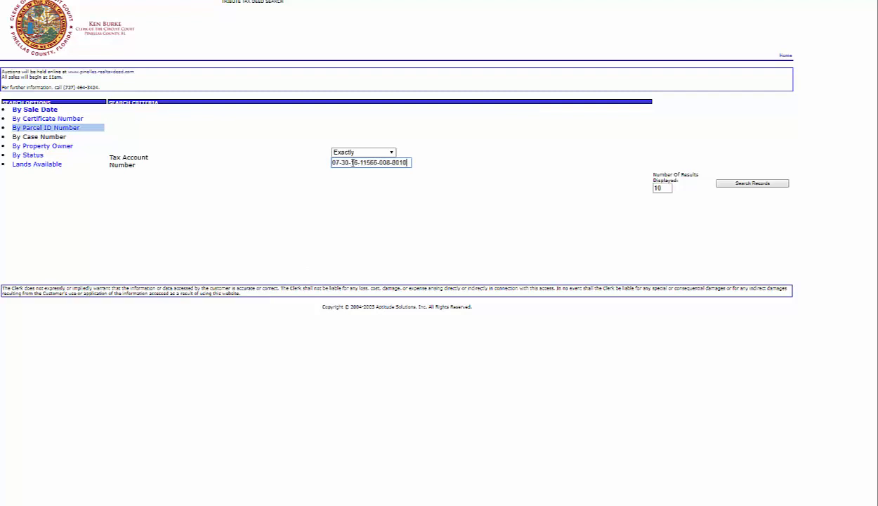
left_click(752, 182)
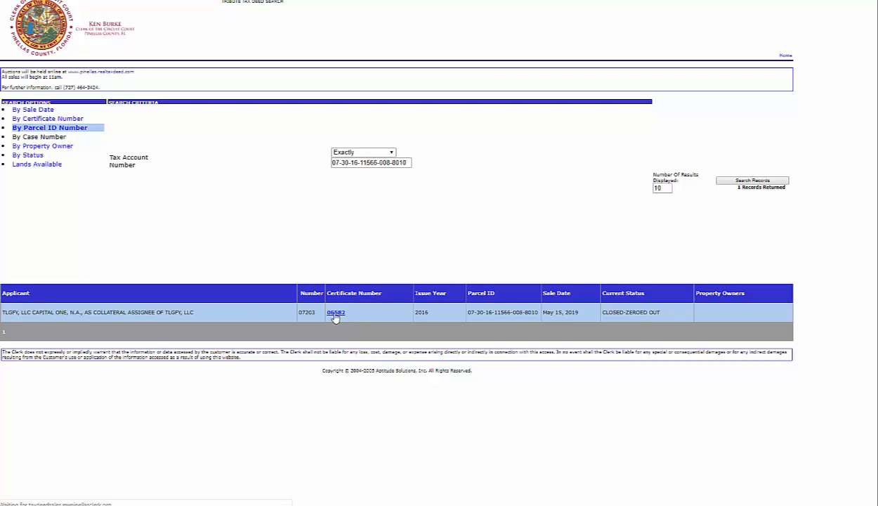
Open certificate 06582's case and scroll to its documents listing the surplus claims
left_click(336, 312)
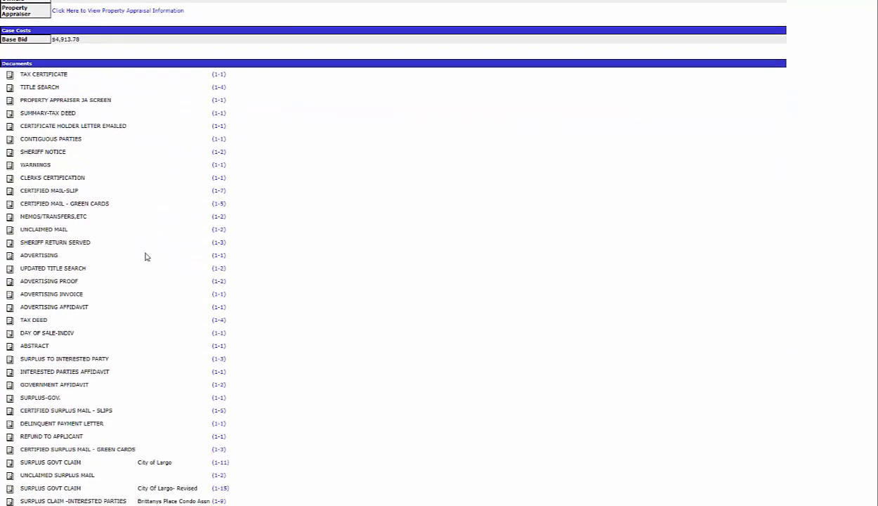
scroll("down", 3)
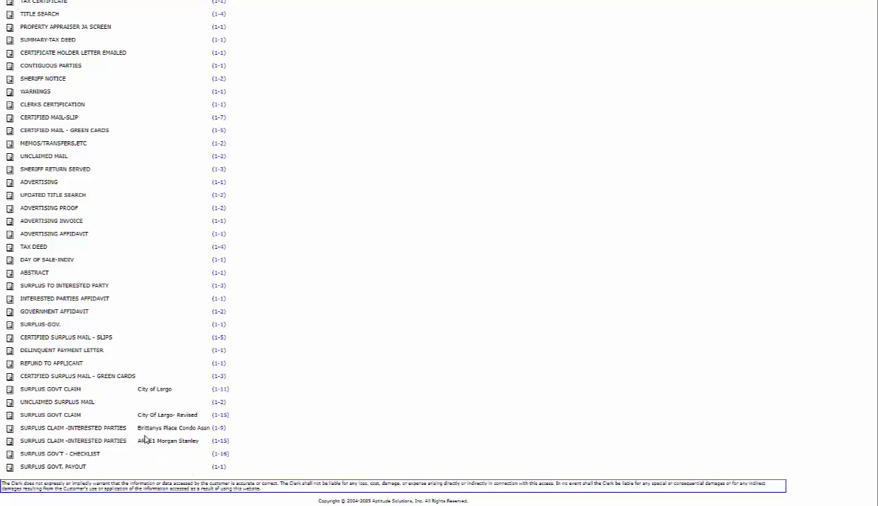
mouse_move(203, 437)
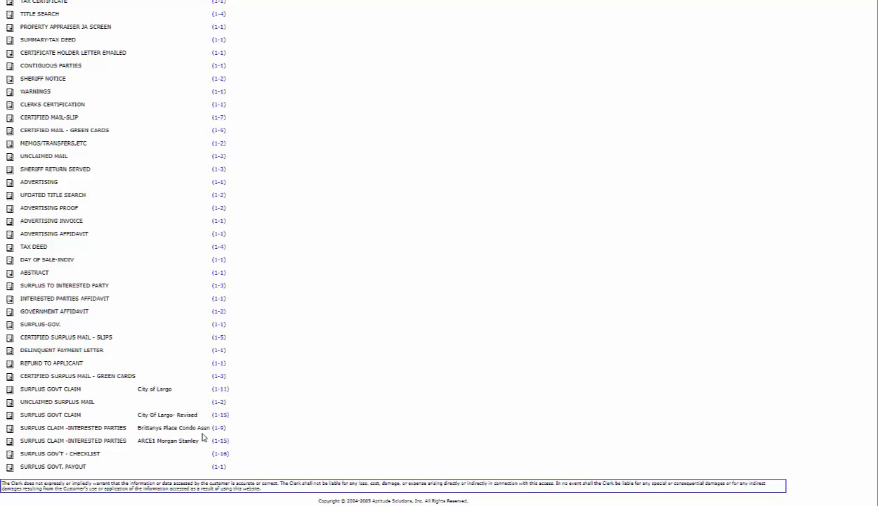
mouse_move(159, 448)
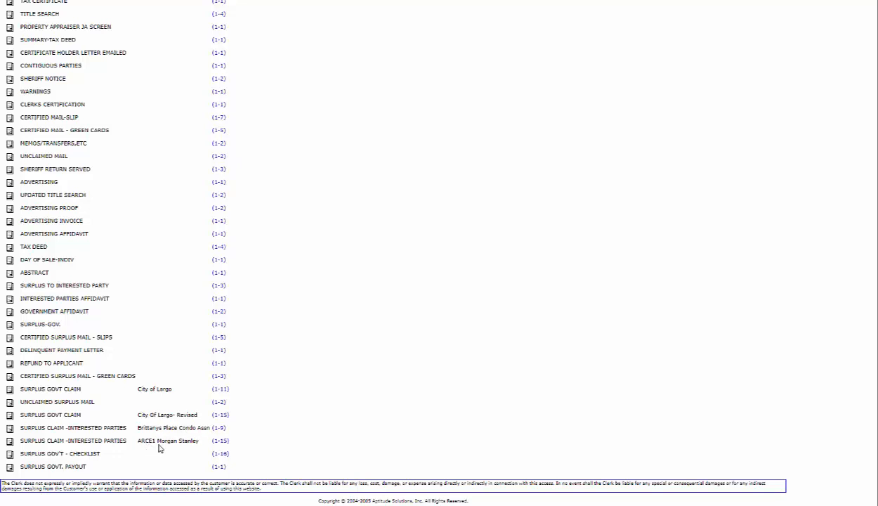
mouse_move(209, 446)
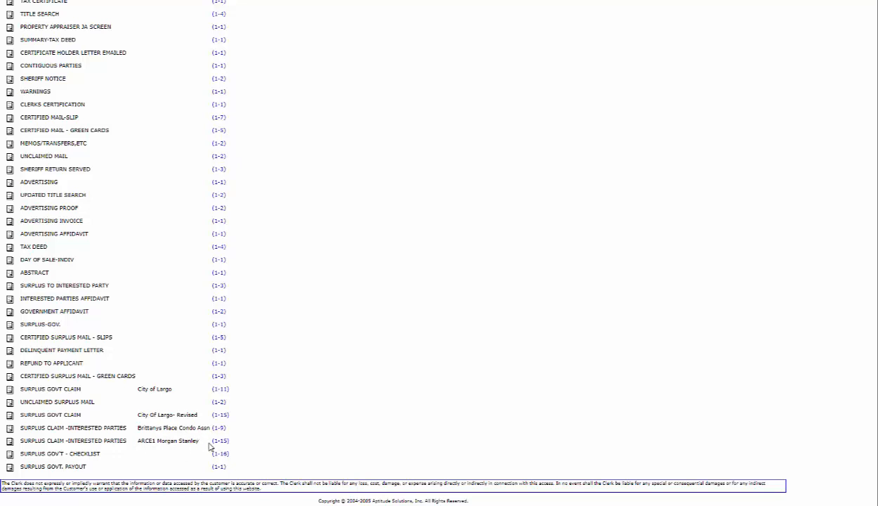